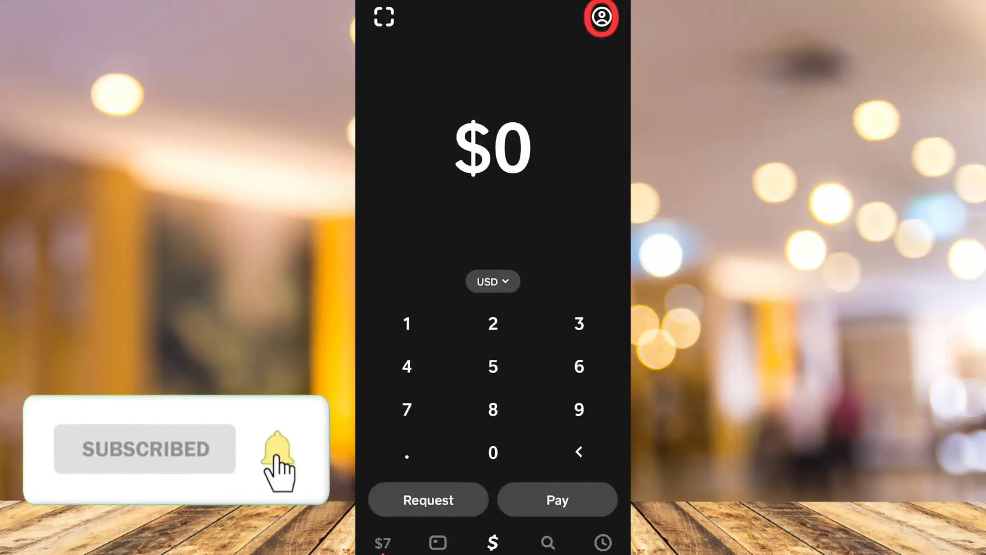
Reach the Account Settings help topics, including Delete Your Personal Information, from the profile menu.
left_click(275, 449)
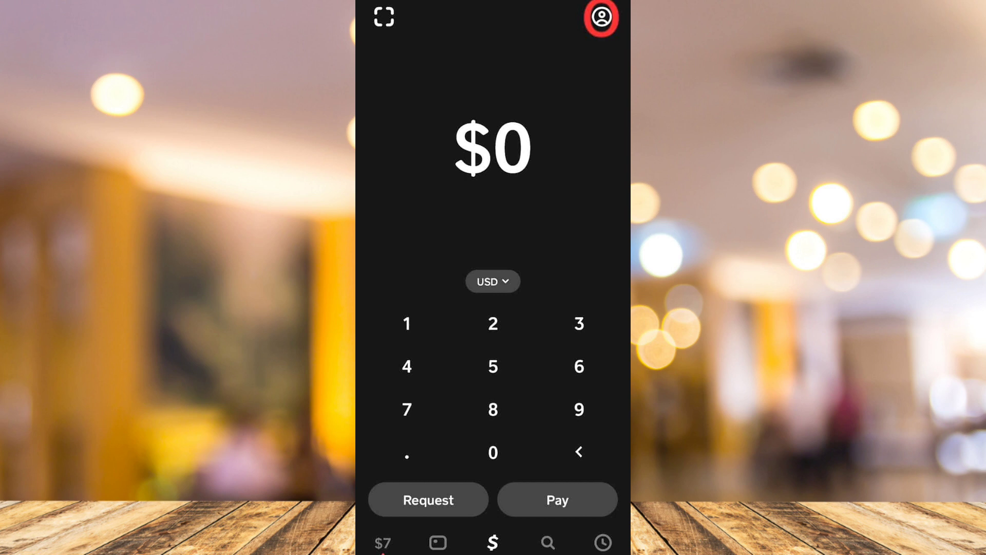
left_click(601, 18)
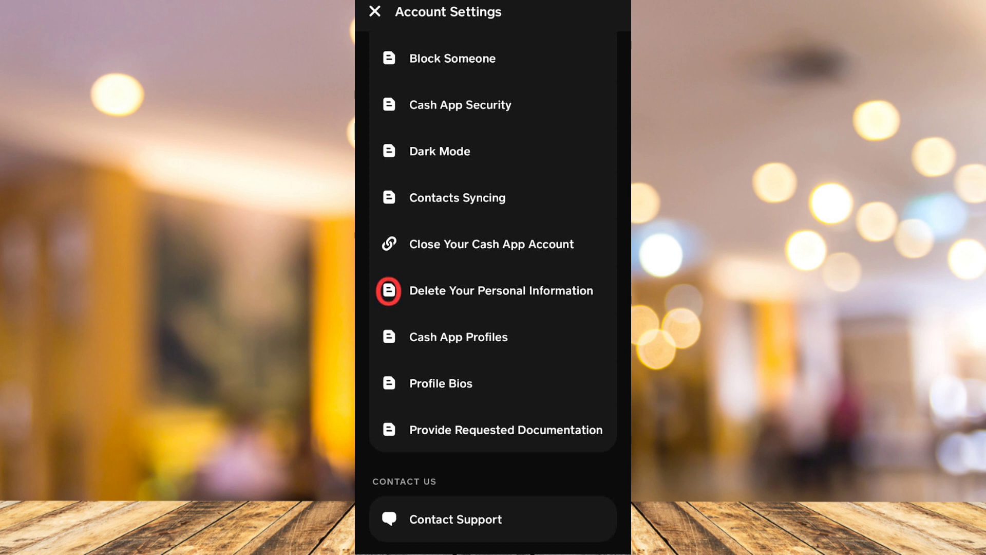
left_click(500, 291)
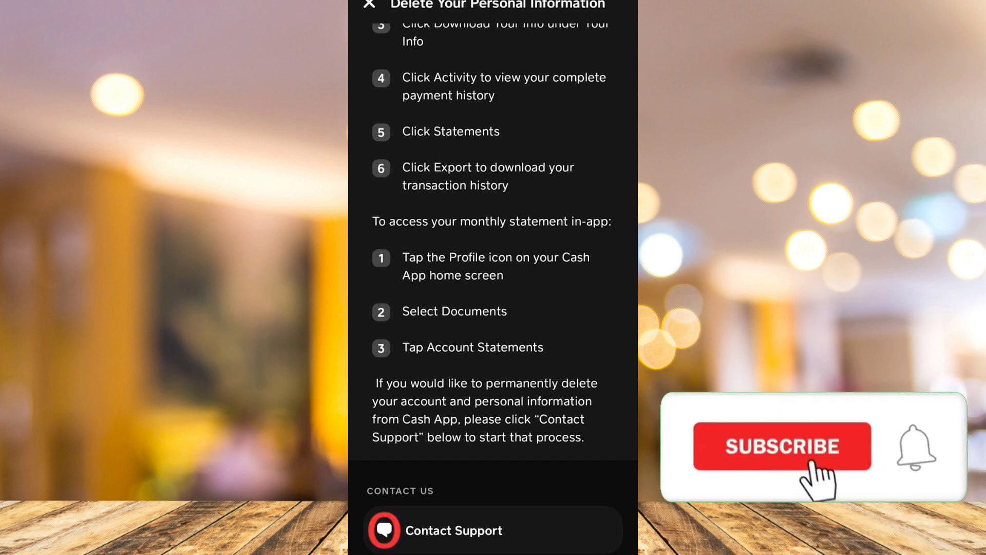
left_click(782, 446)
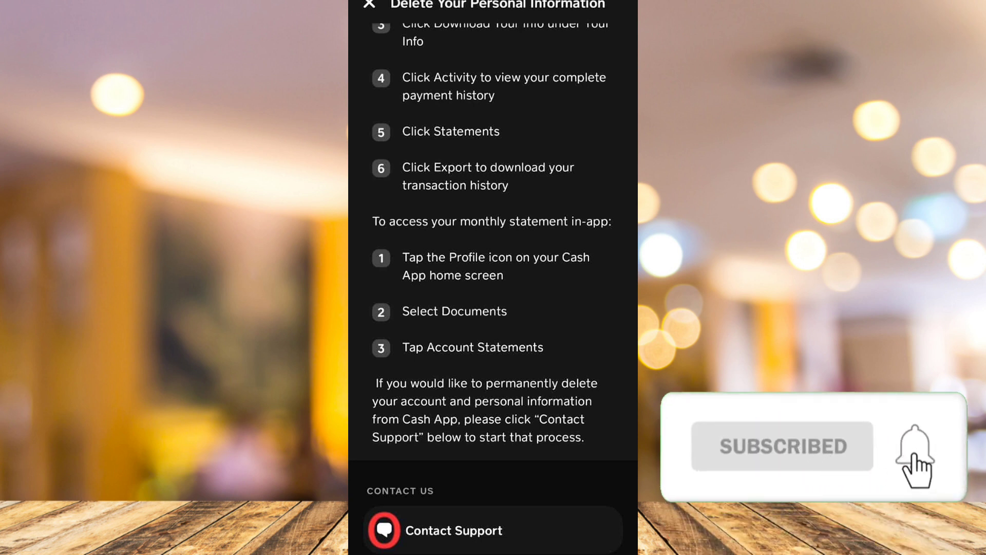
left_click(909, 447)
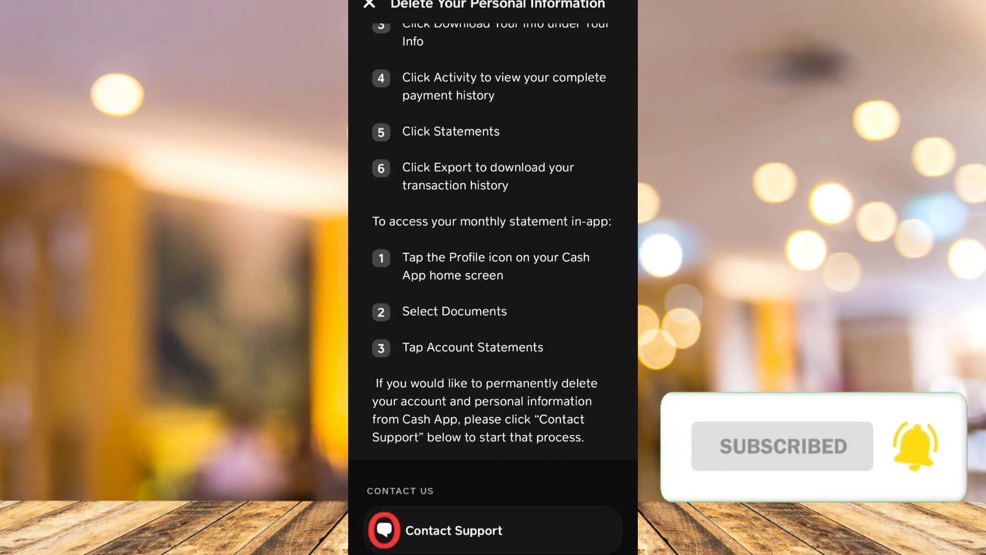